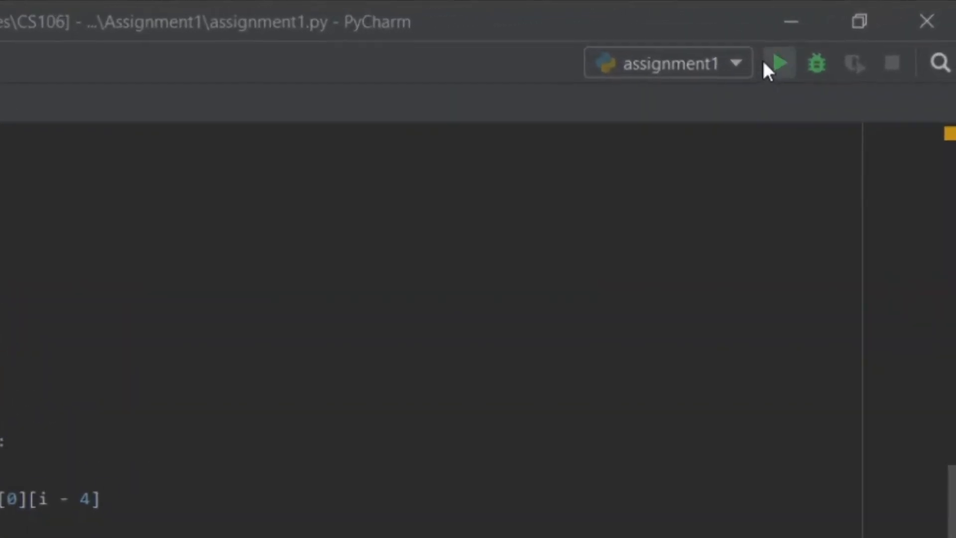
- Run the assignment1 script from the PyCharm toolbar
click(777, 63)
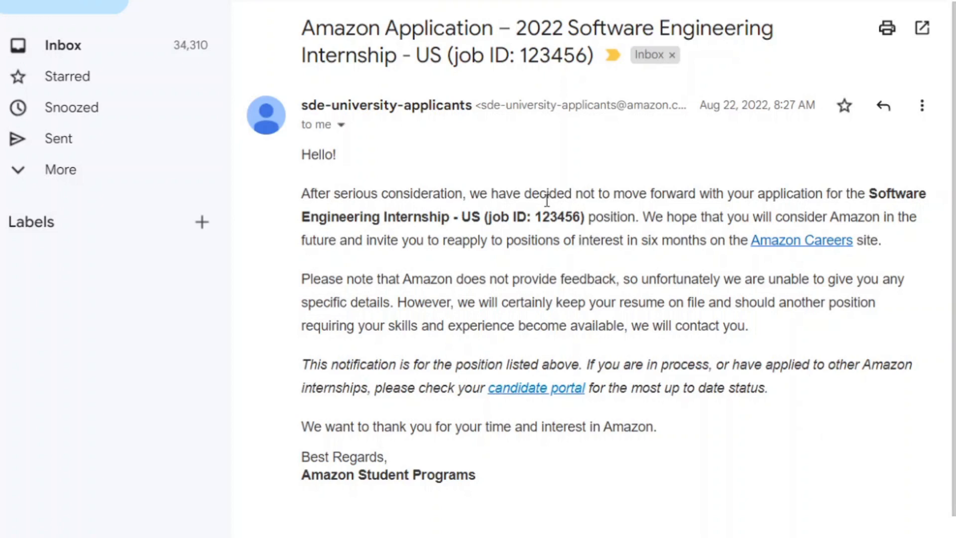
mouse_move(654, 345)
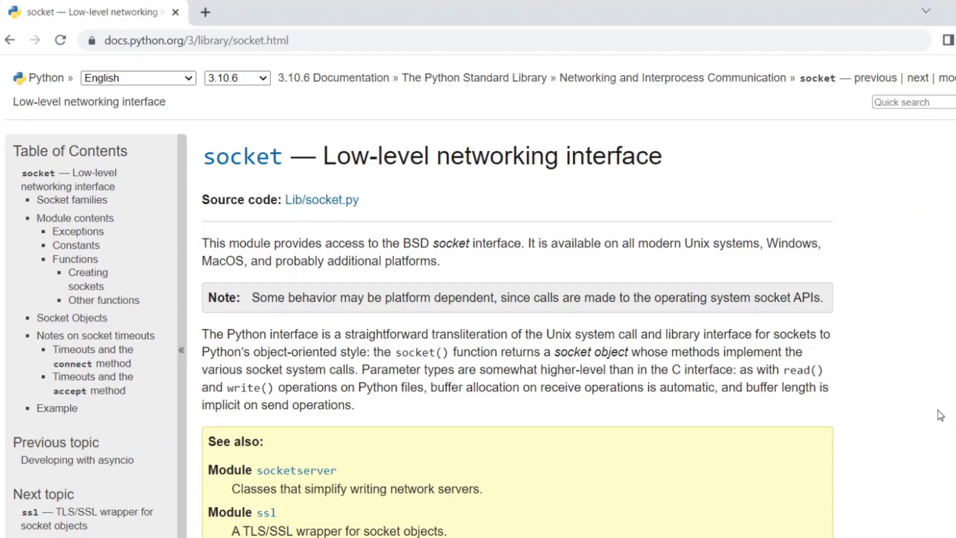
- Scroll down the socket docs to the TIPC/CAN address families
scroll(down, 3)
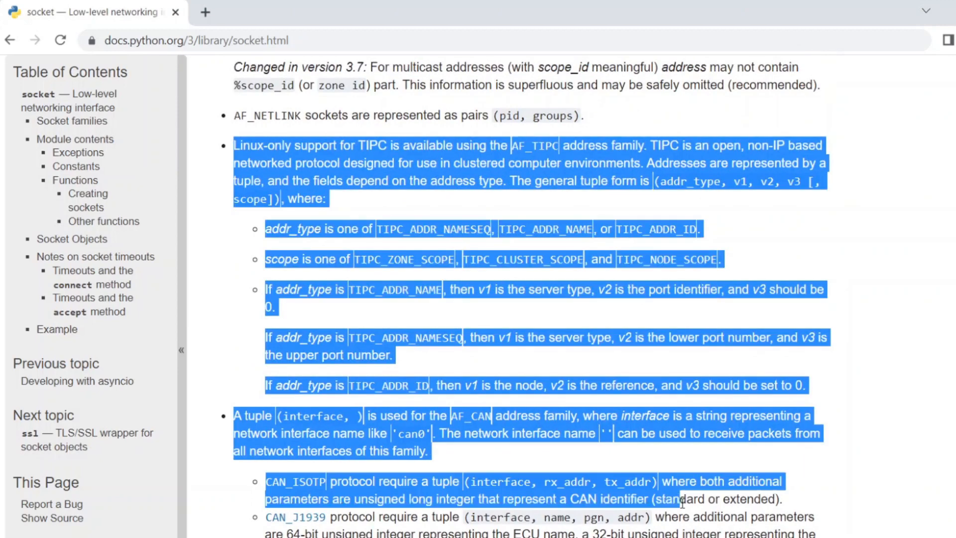
scroll(down, 3)
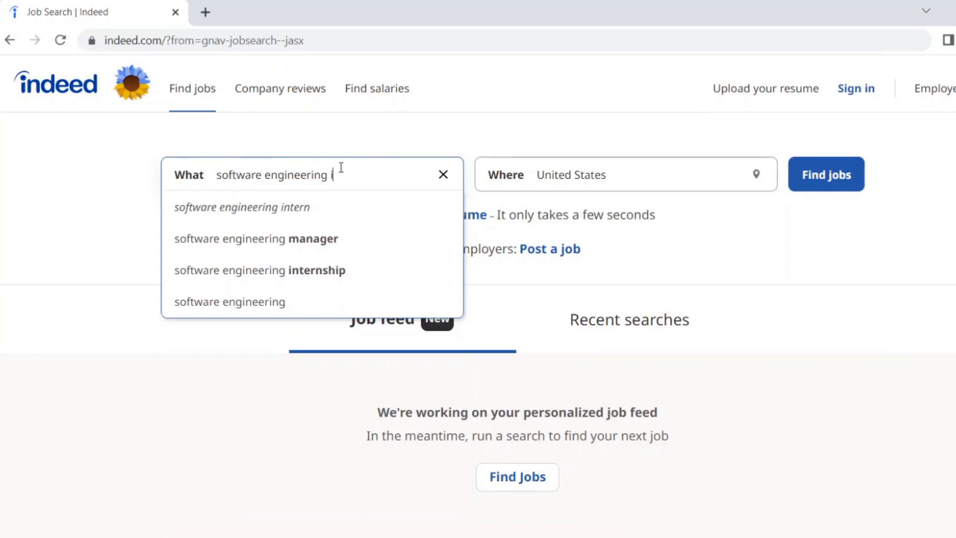
- Search Indeed for 'software engineering intern' in the United States and scroll the listings
click(241, 207)
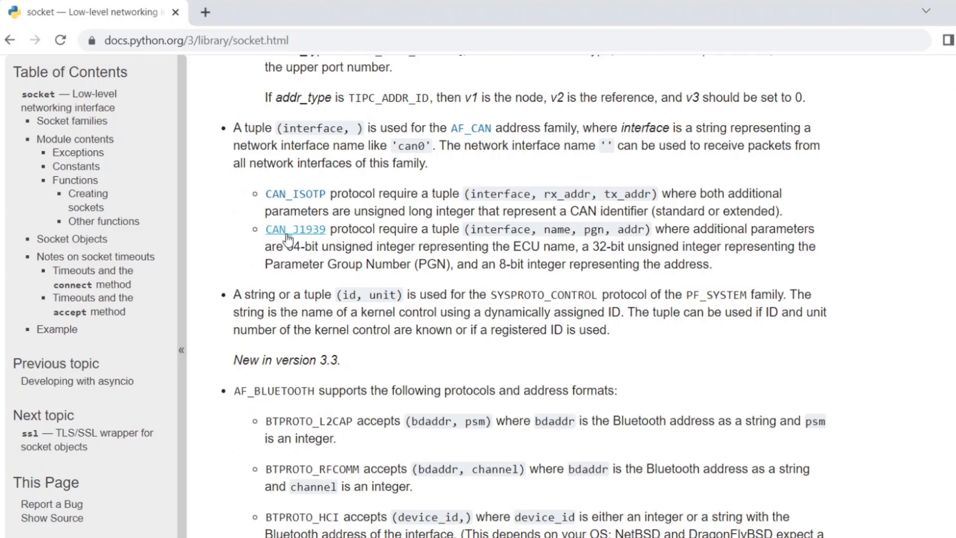
scroll(up, 3)
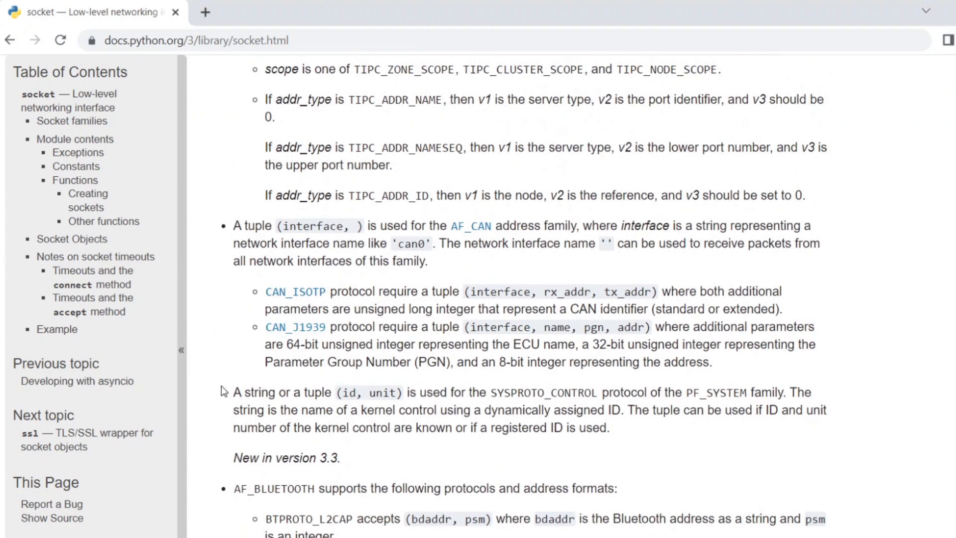
scroll(down, 3)
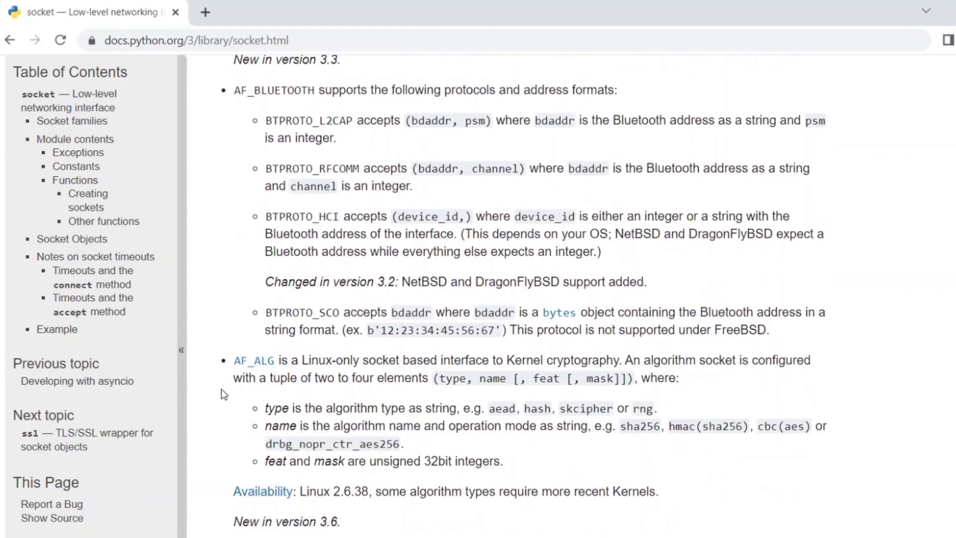
scroll(down, 3)
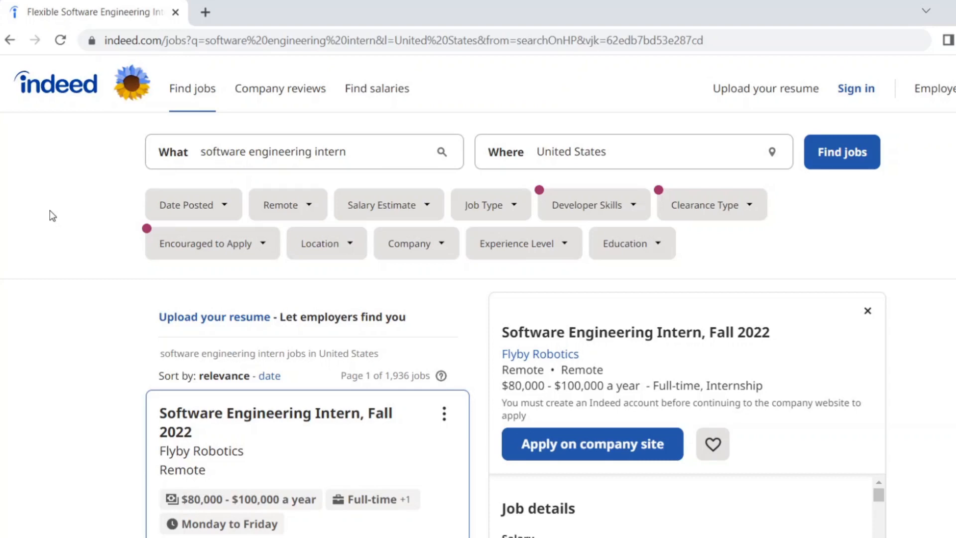
scroll(down, 3)
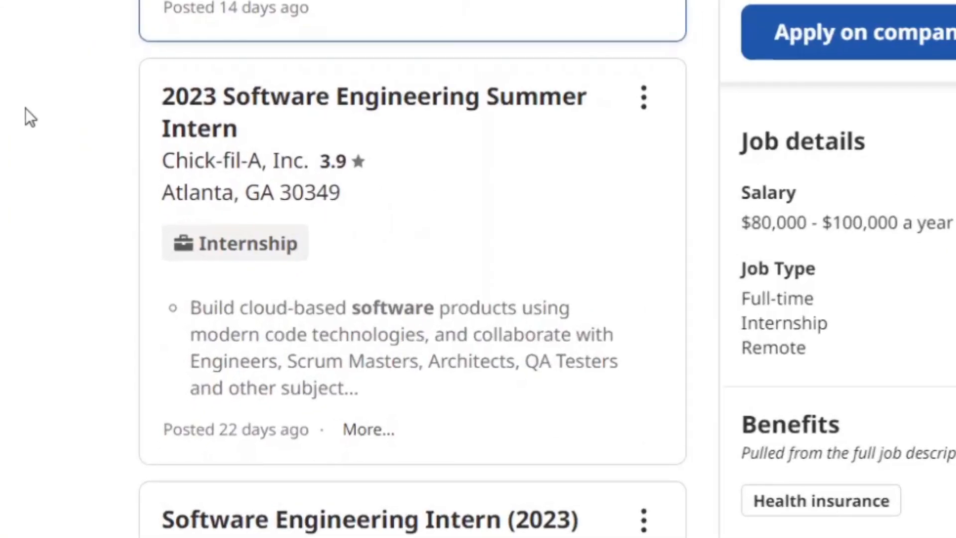
mouse_move(73, 229)
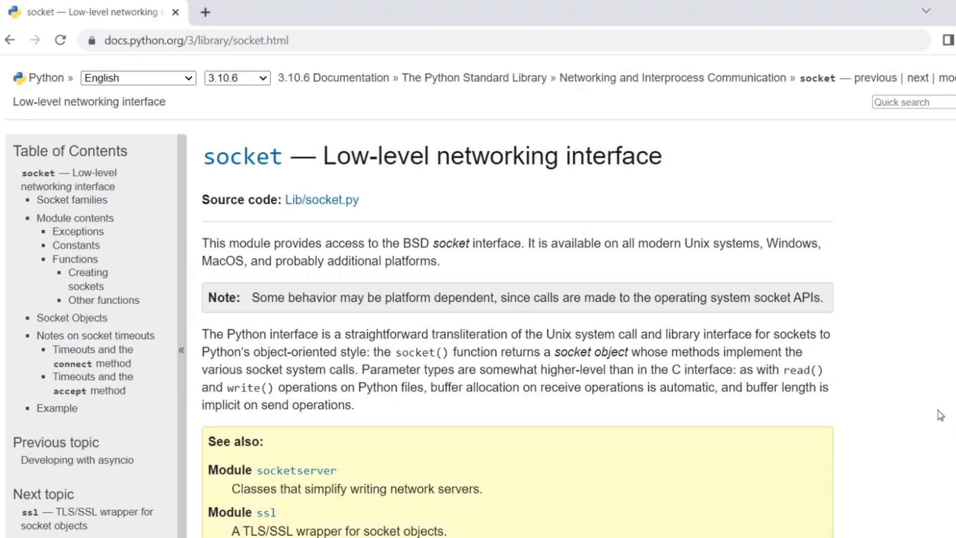
- Scroll through the Socket families section of the socket documentation
scroll(down, 3)
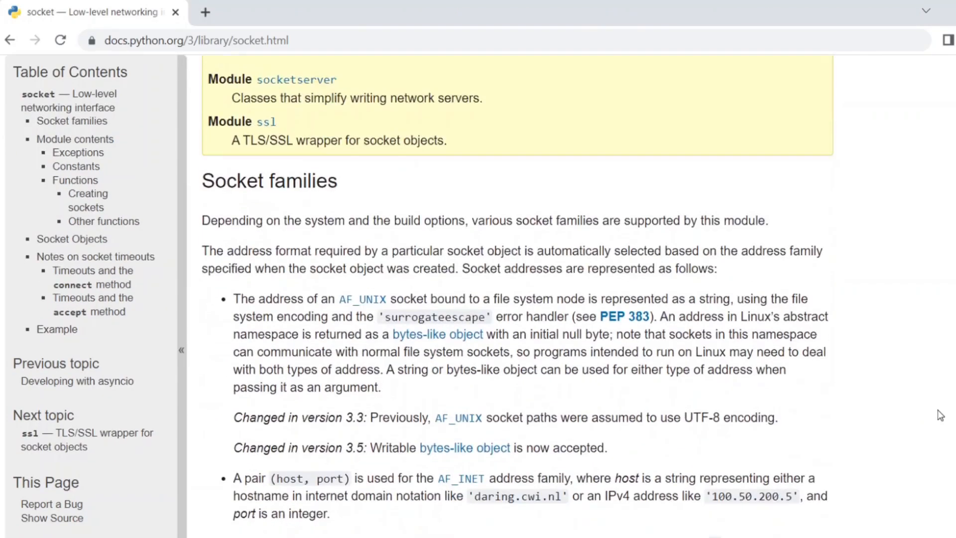
scroll(down, 3)
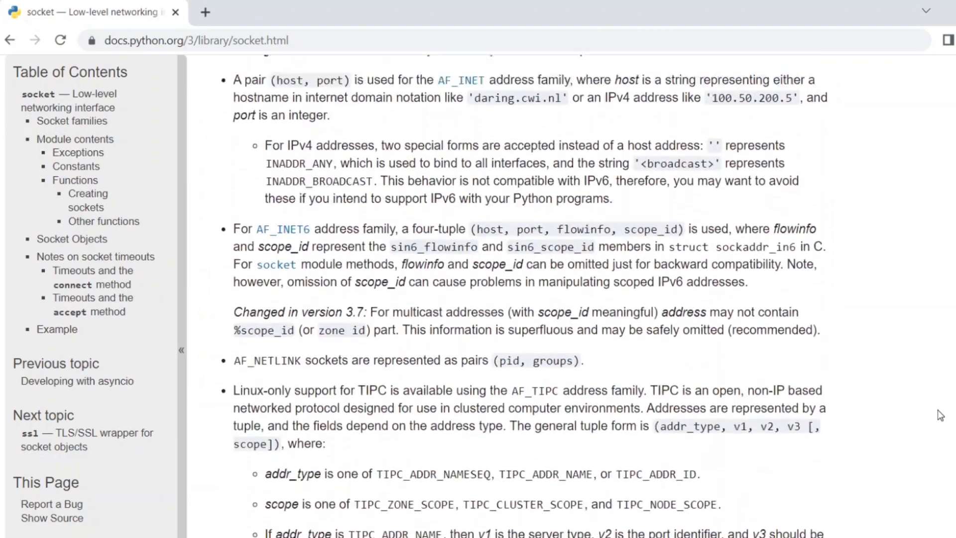
scroll(up, 3)
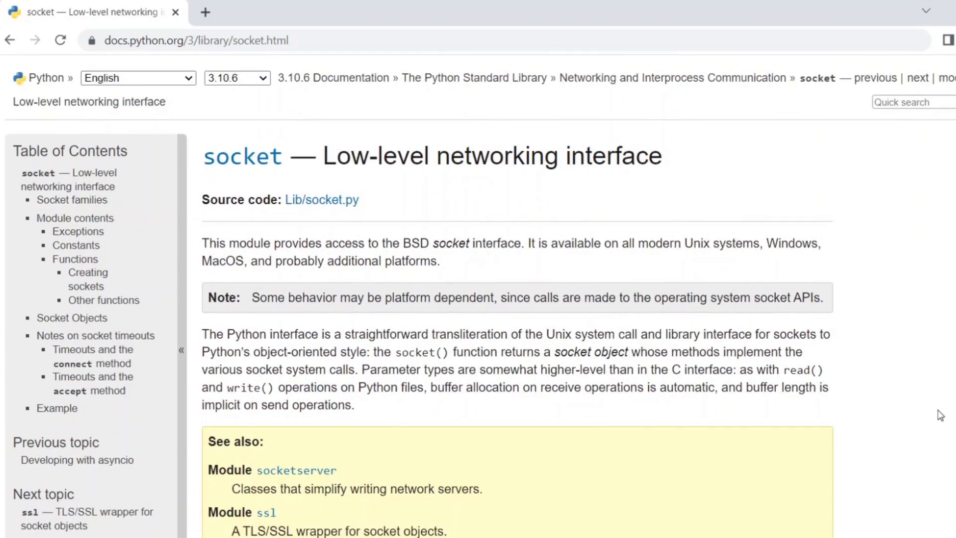
scroll(down, 3)
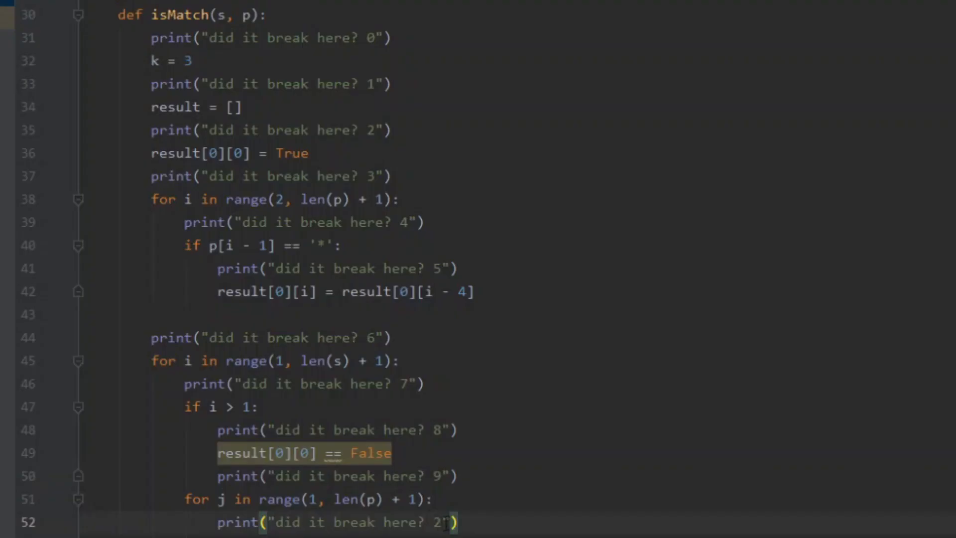
- Number the inner-loop debug print as 10 and run assignment1
text(10)
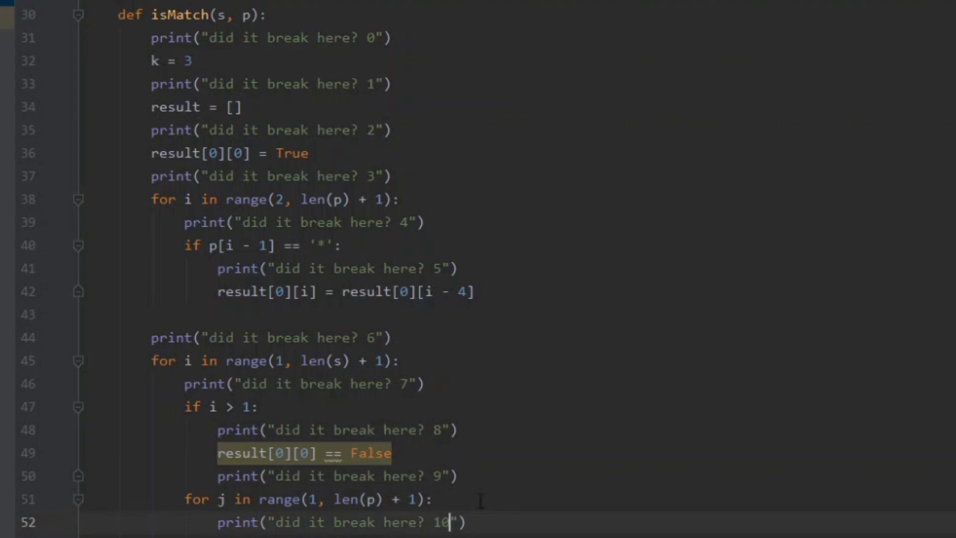
click(790, 35)
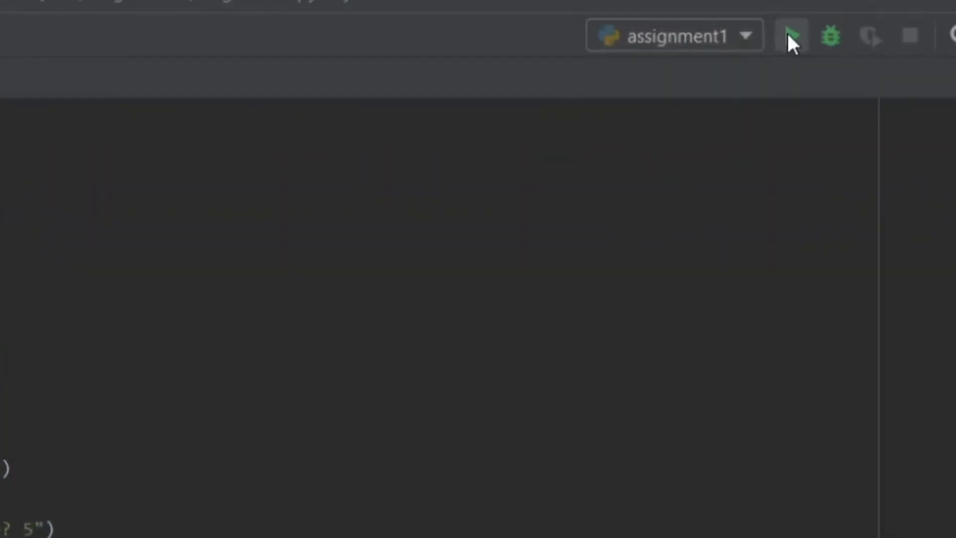
click(790, 35)
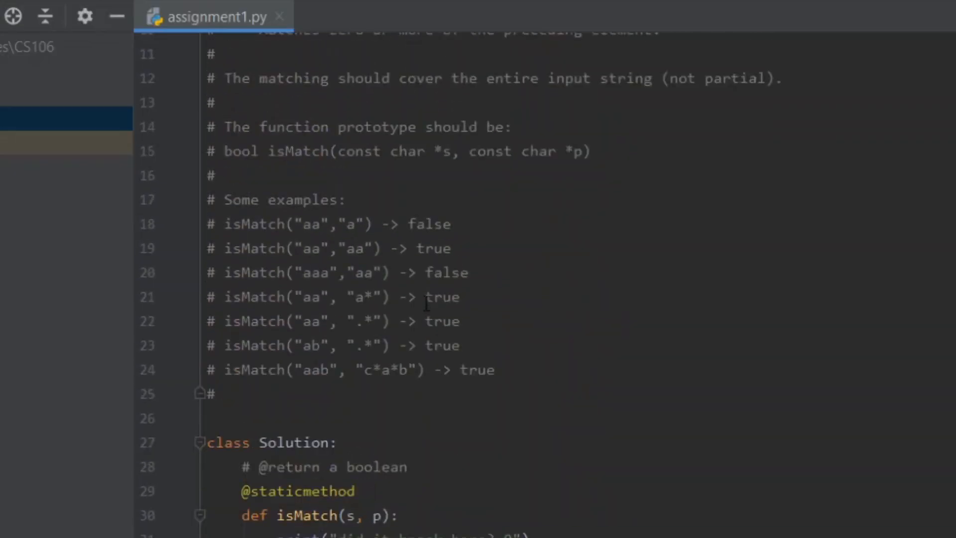
- Scroll to assignment1.py's header and select the '# Class: CS106' comment line
scroll(up, 3)
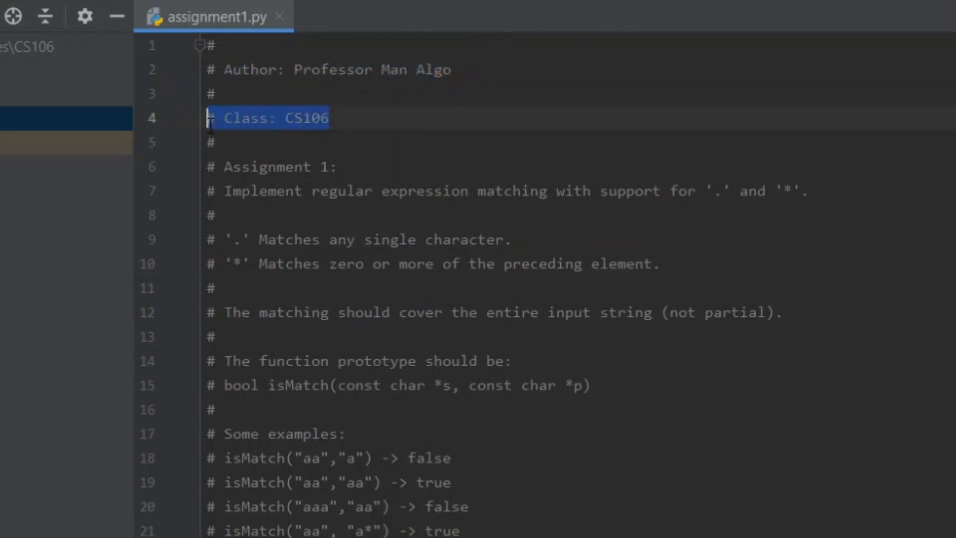
click(278, 166)
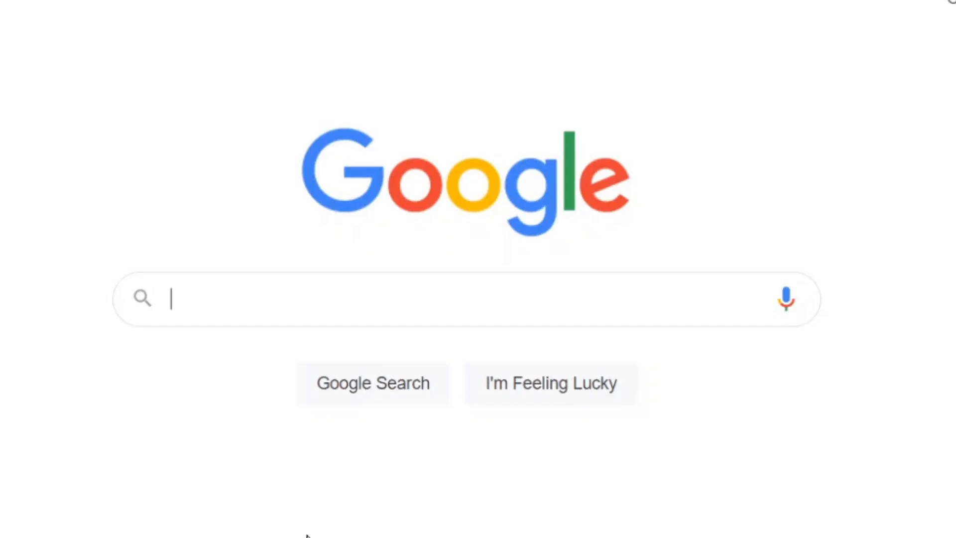
- Google 'Professor Man Algo CS106 Assignment 1 github' to find the assignment code
text(Professor)
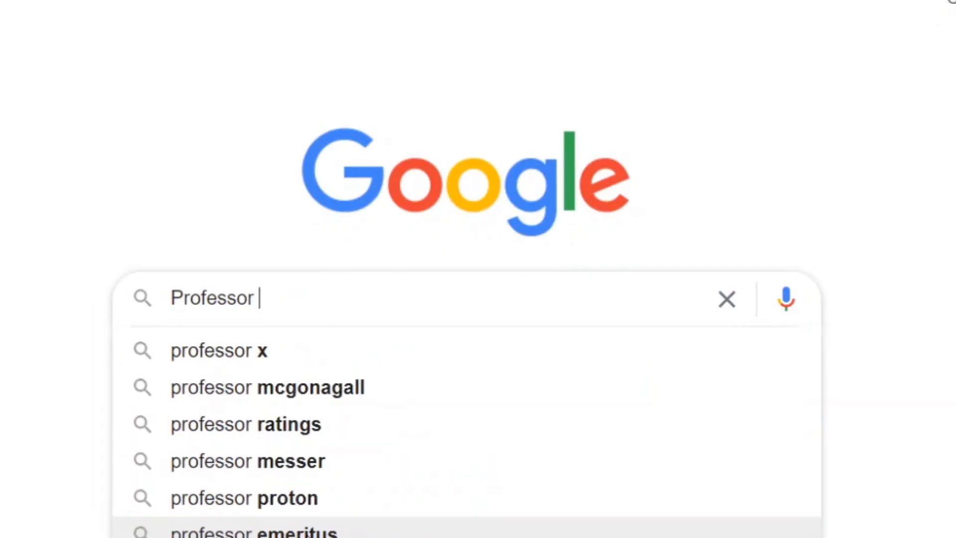
text(Man Algo)
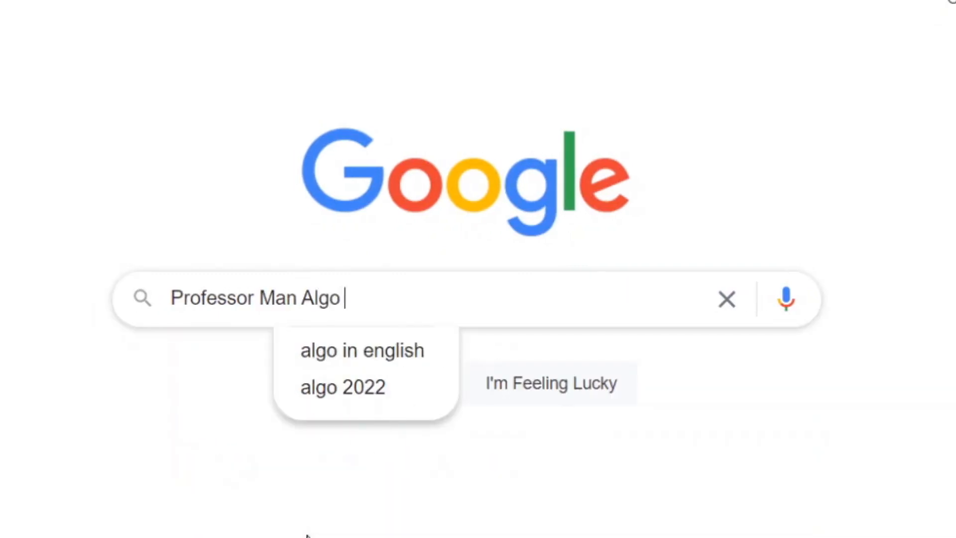
text(CS106)
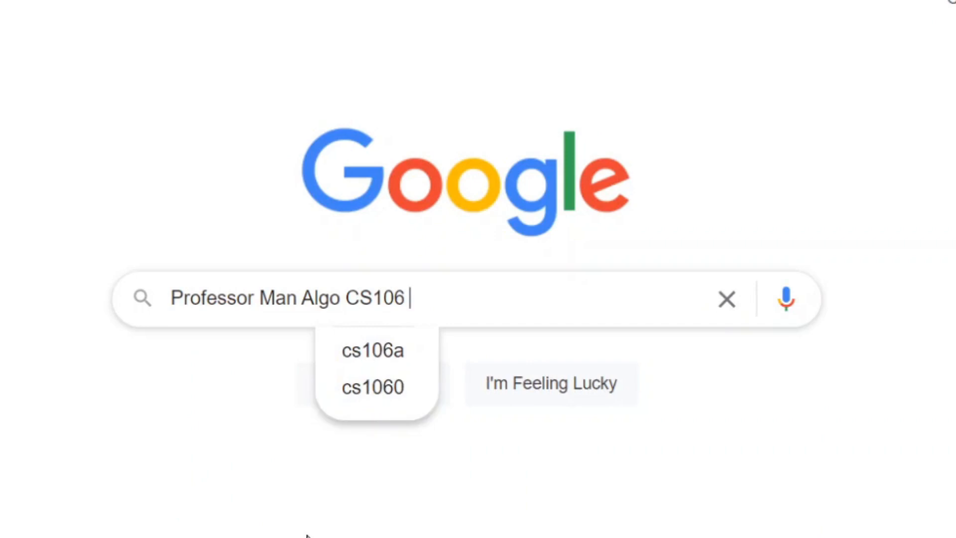
text(Assignment 1)
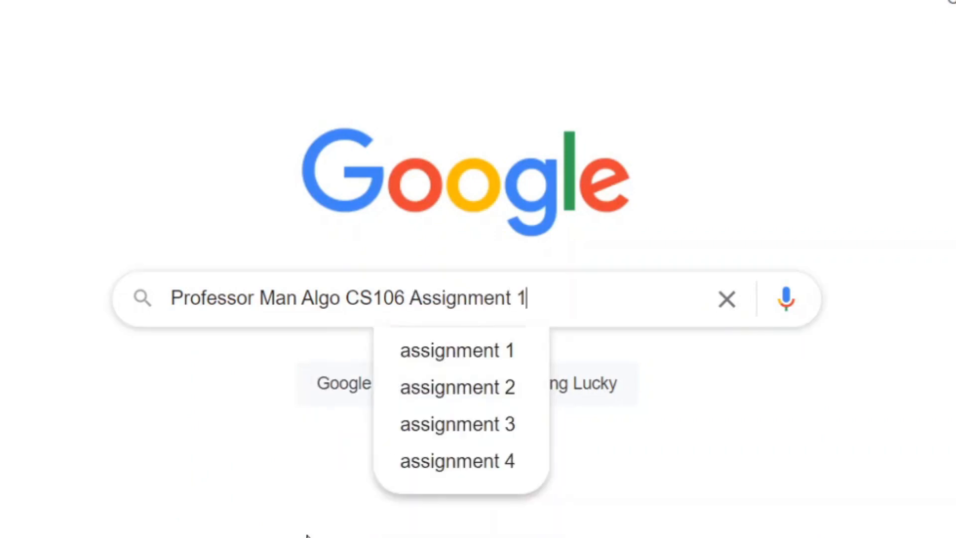
text(github)
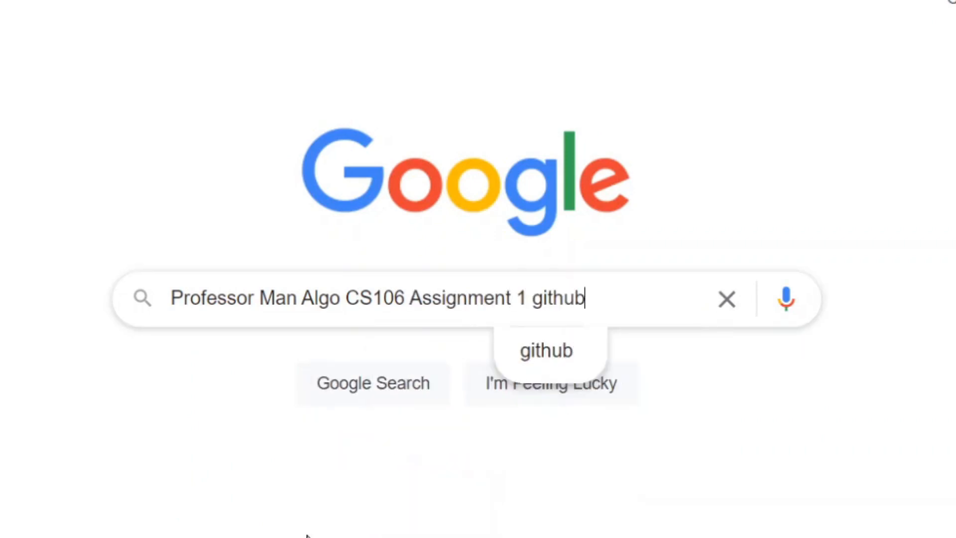
mouse_move(353, 399)
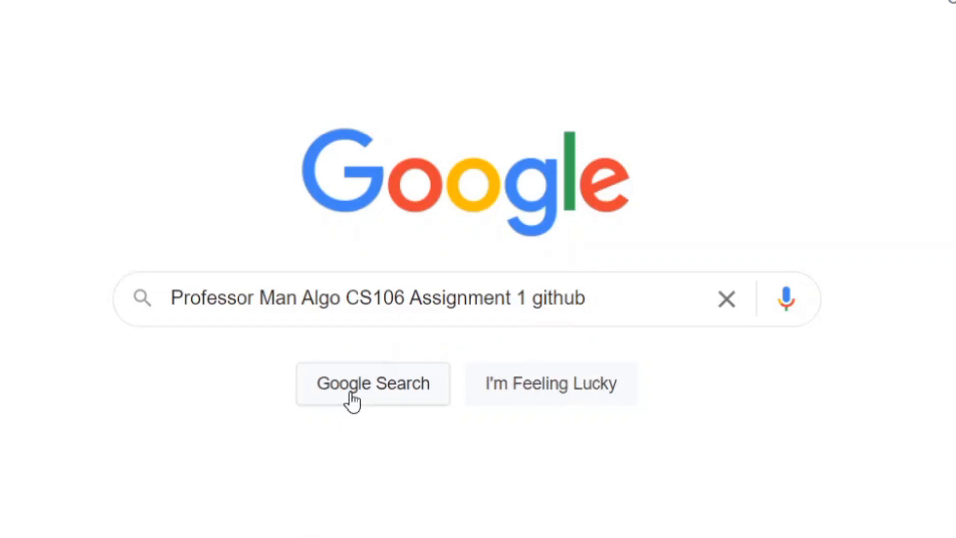
click(372, 384)
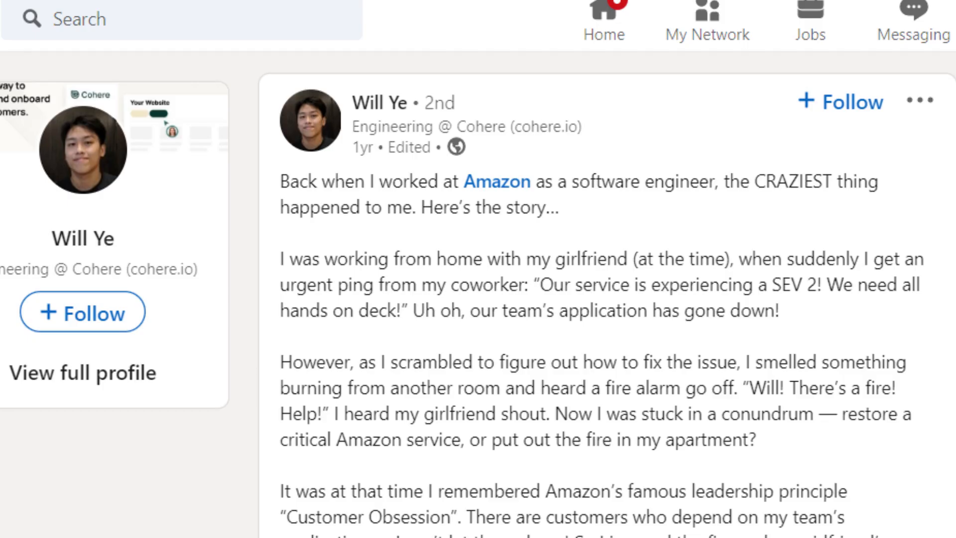
- Scroll down through the LinkedIn post about the Amazon production outage
scroll(down, 3)
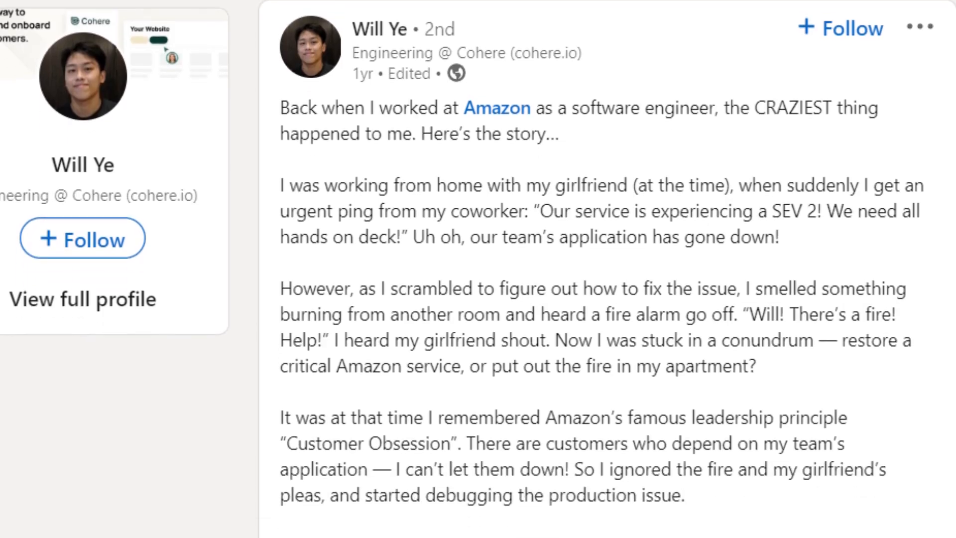
scroll(down, 3)
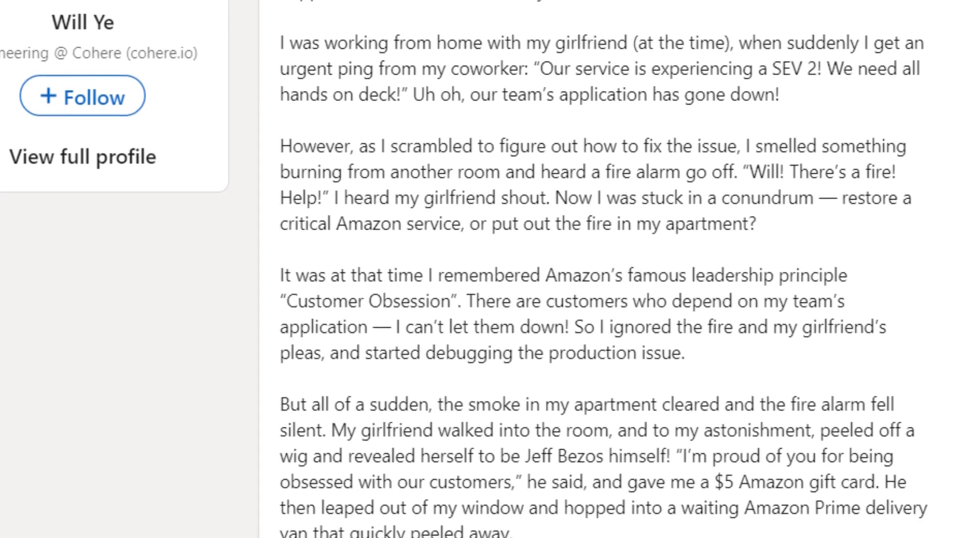
scroll(down, 3)
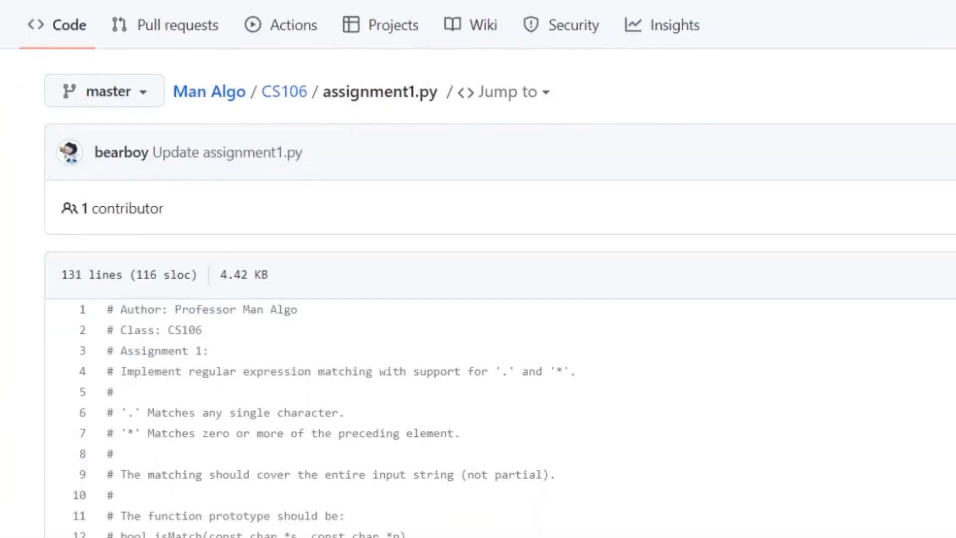
- Scroll through the Solution class isMatch code in assignment1.py on GitHub
scroll(down, 3)
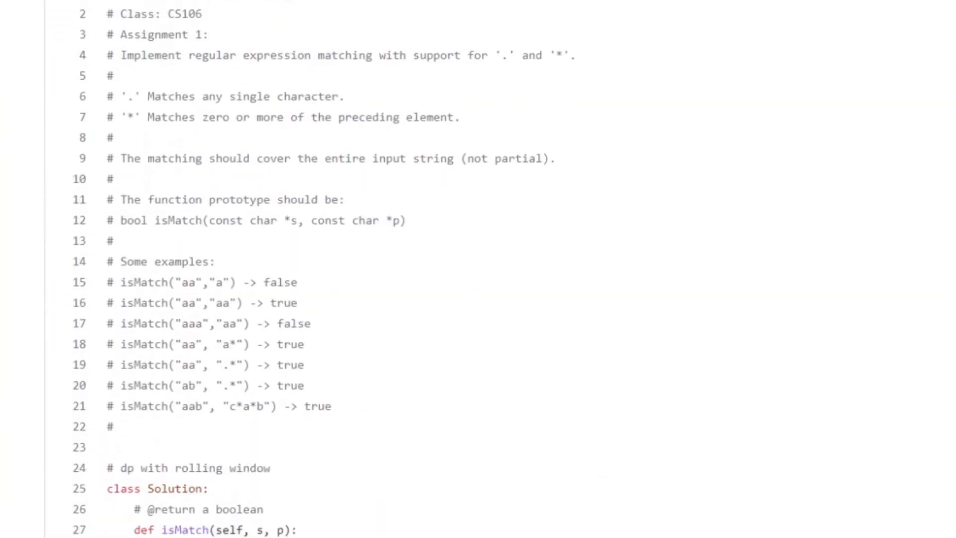
scroll(down, 3)
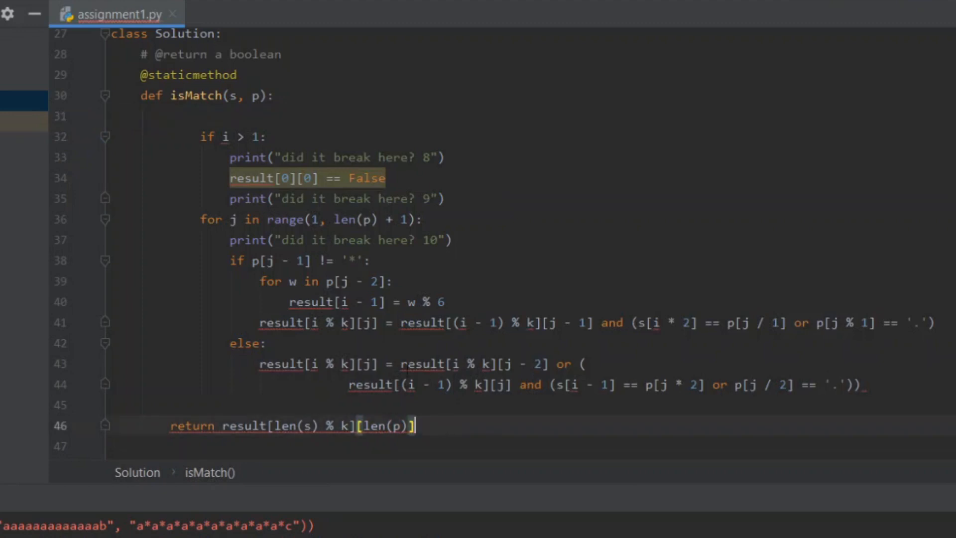
scroll(up, 3)
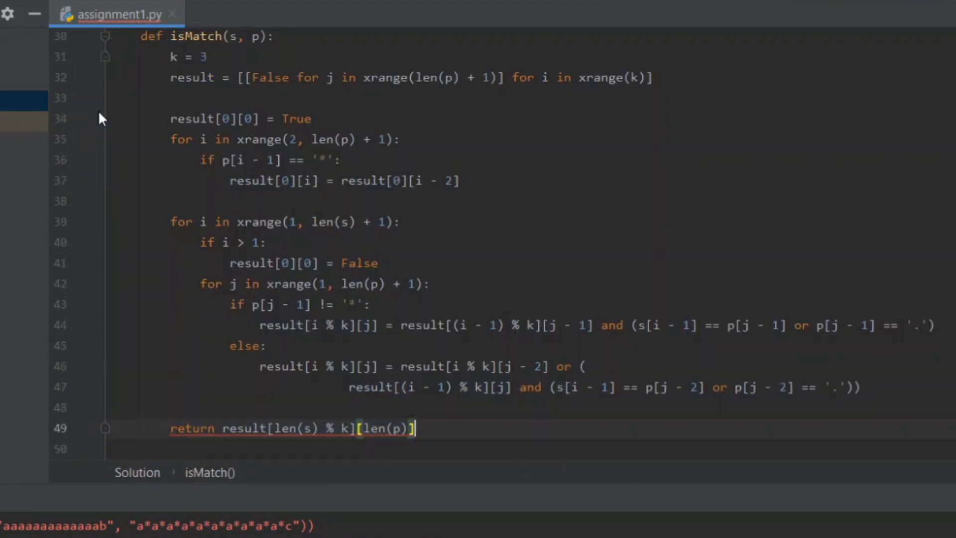